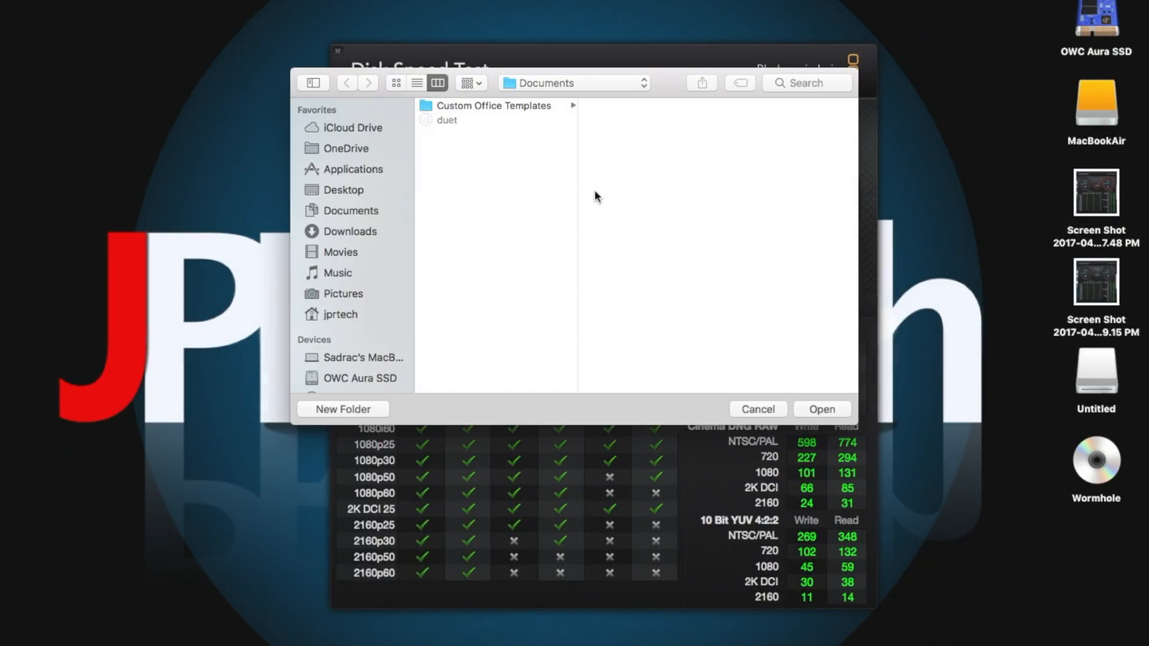
# Benchmark the selected drive, stopping once it shows about 505 MB/s write and 624 MB/s read.
pyautogui.click(351, 210)
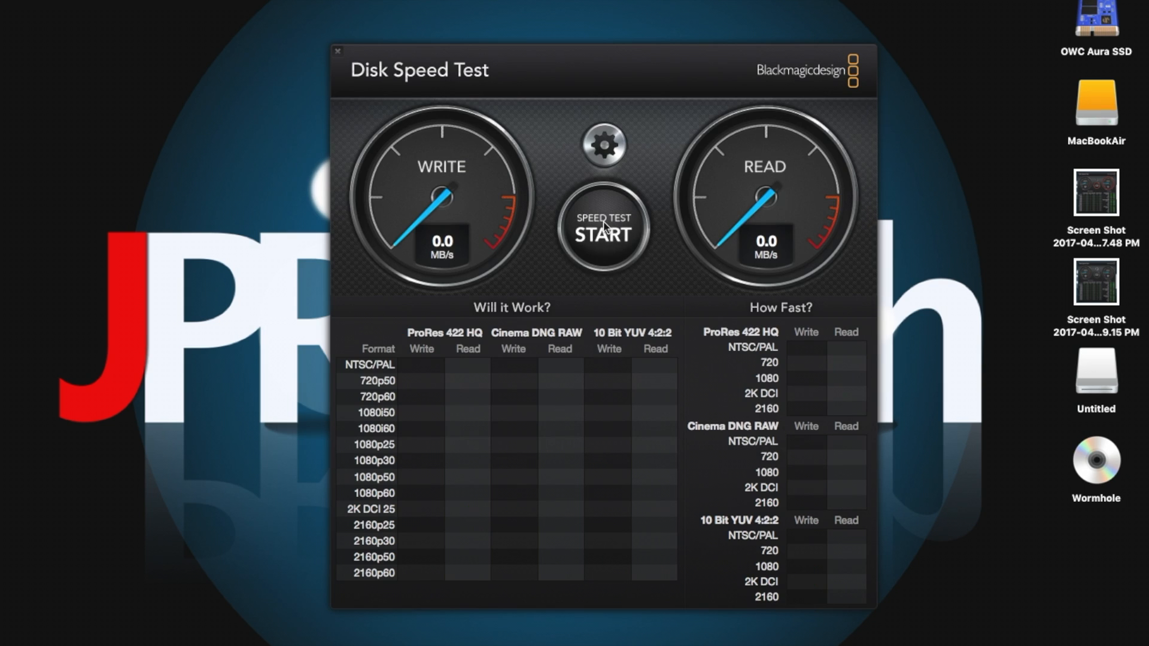
pyautogui.click(601, 233)
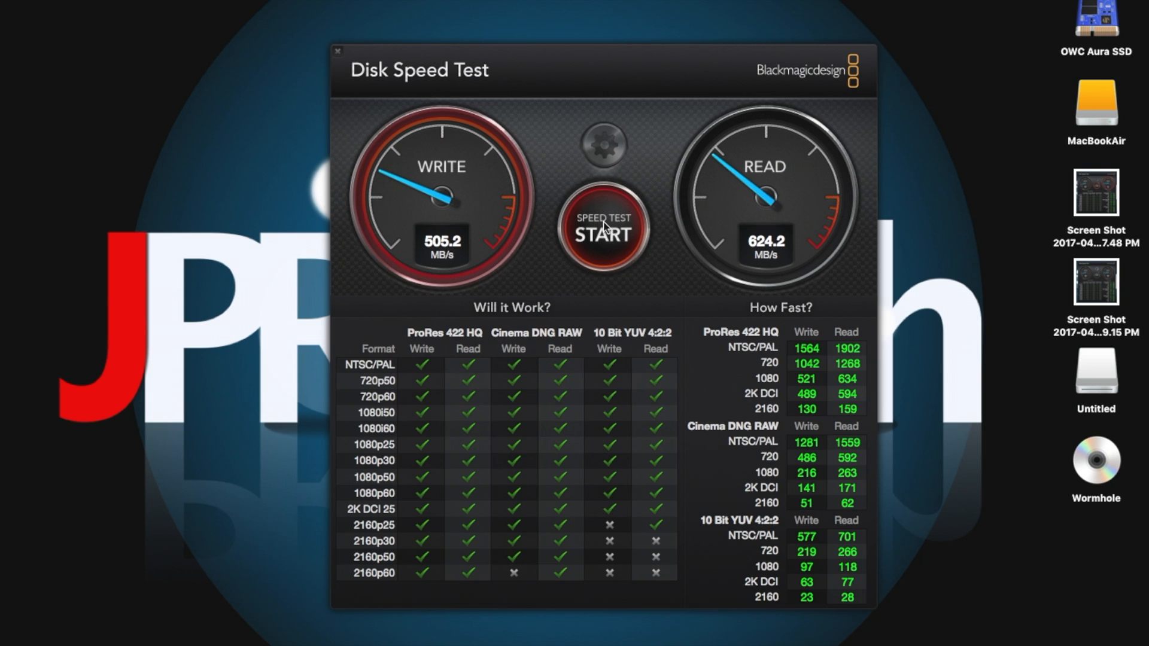
pyautogui.click(600, 233)
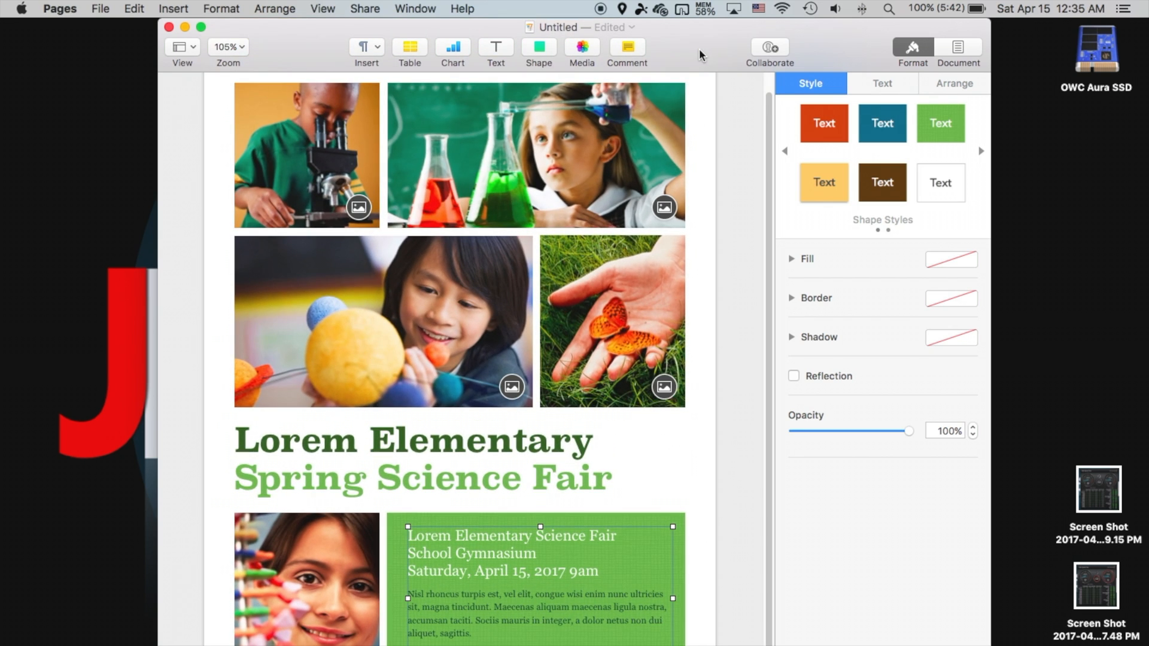
# Show the Battery Monitor popover: 100% charge, 92% capacity, 356 cycles, 5:42 remaining.
pyautogui.click(945, 8)
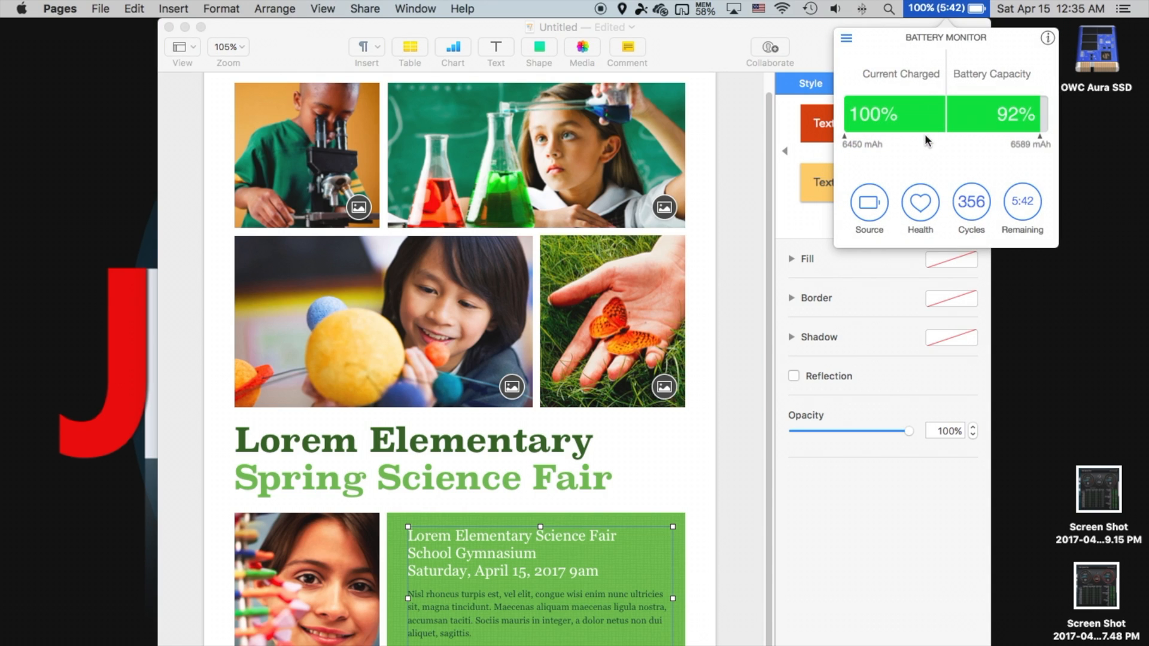
pyautogui.moveTo(955, 146)
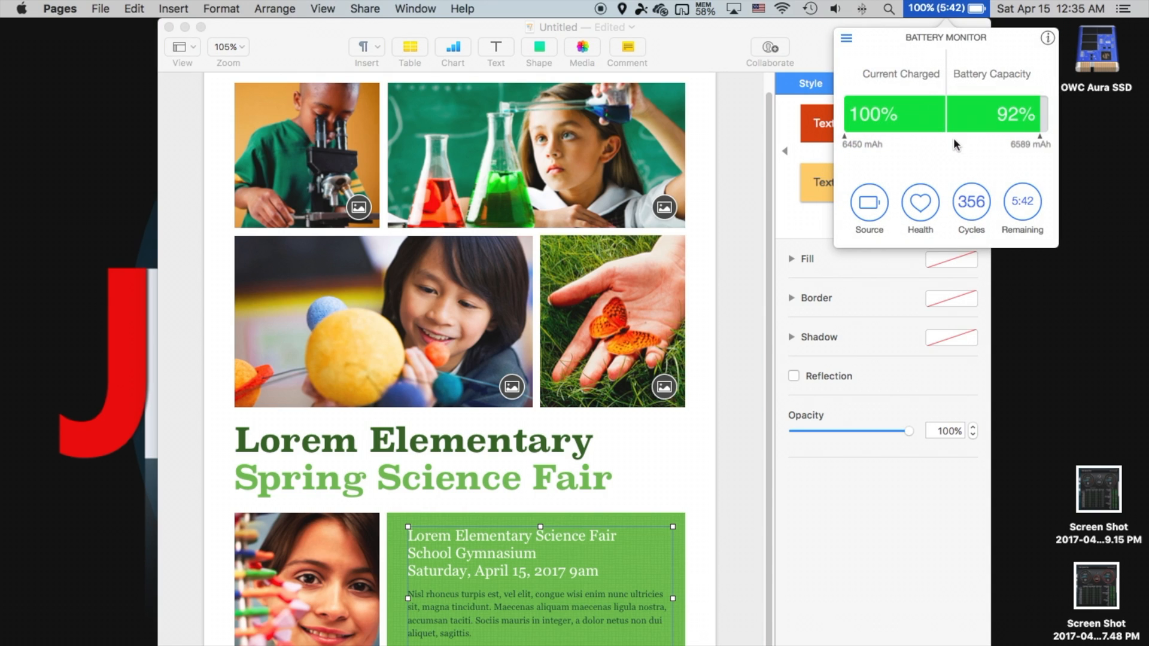
pyautogui.moveTo(1022, 225)
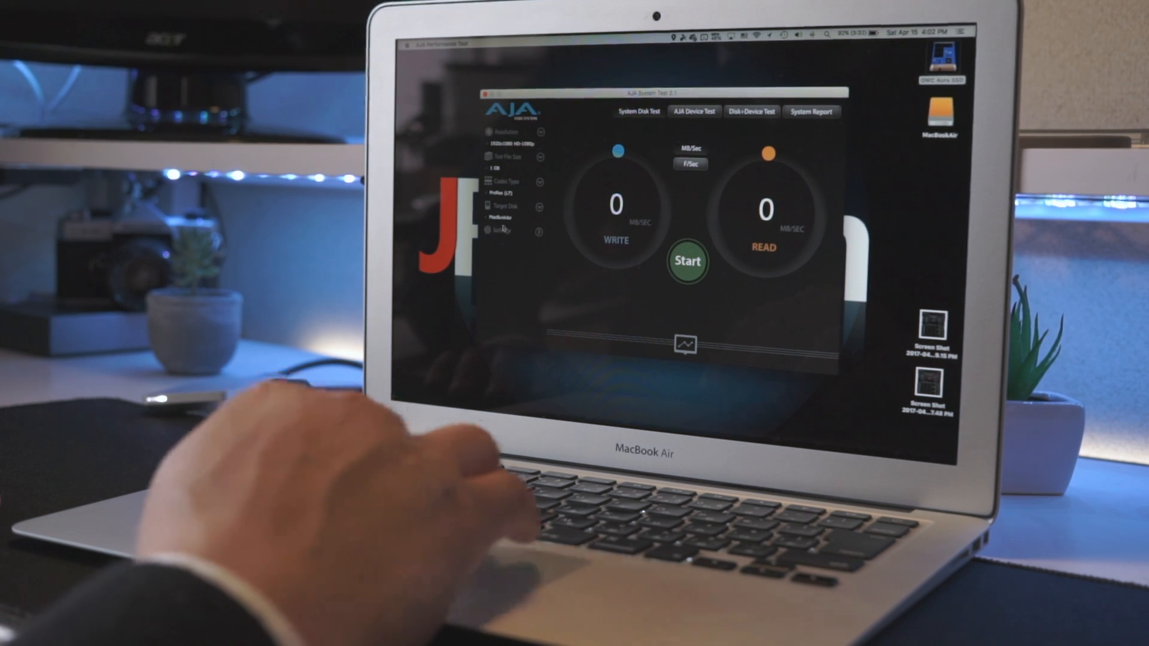
# Run and stop the AJA disk test at about 213 MB/s write and 287 MB/s read.
pyautogui.click(686, 261)
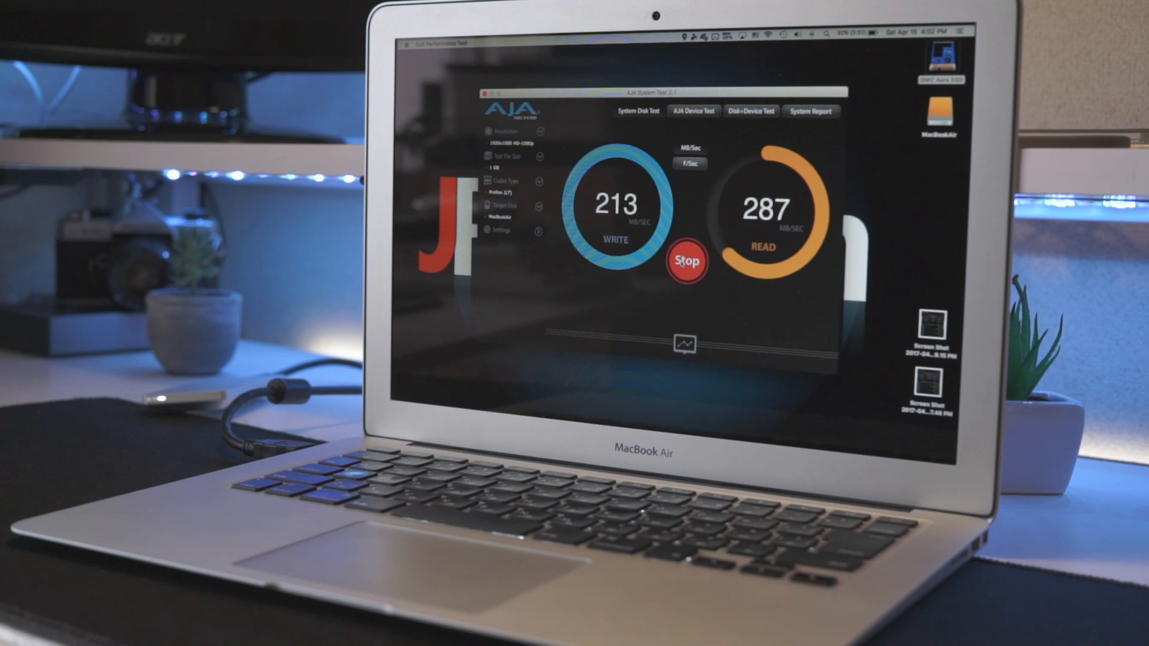
pyautogui.click(686, 261)
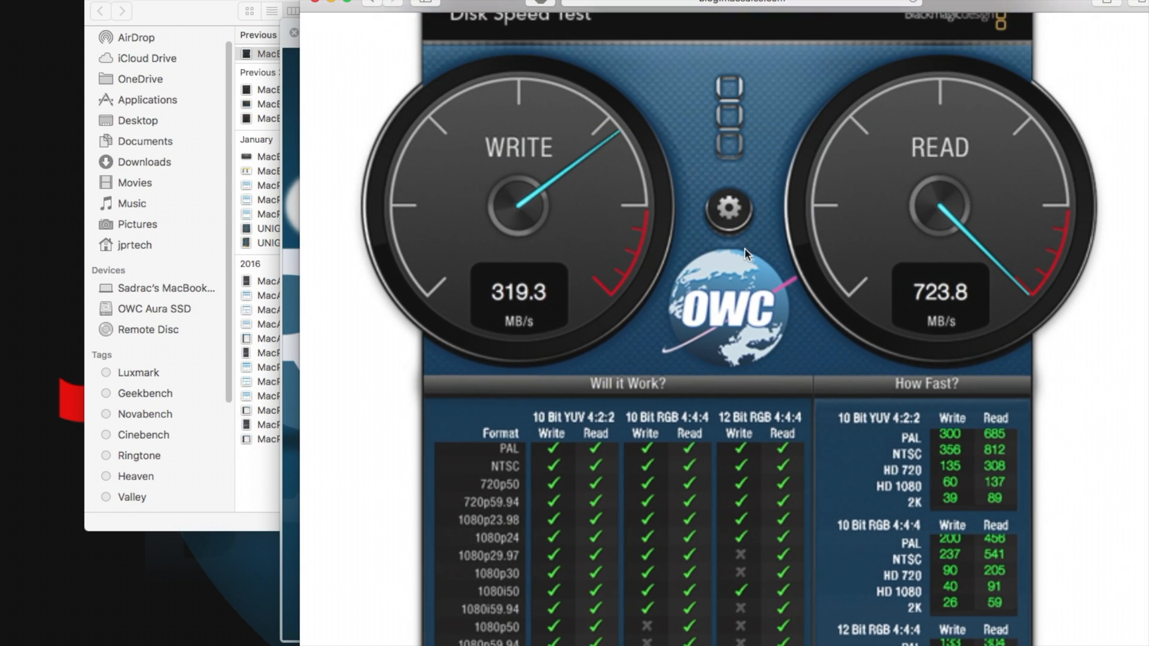
pyautogui.scroll(-3)
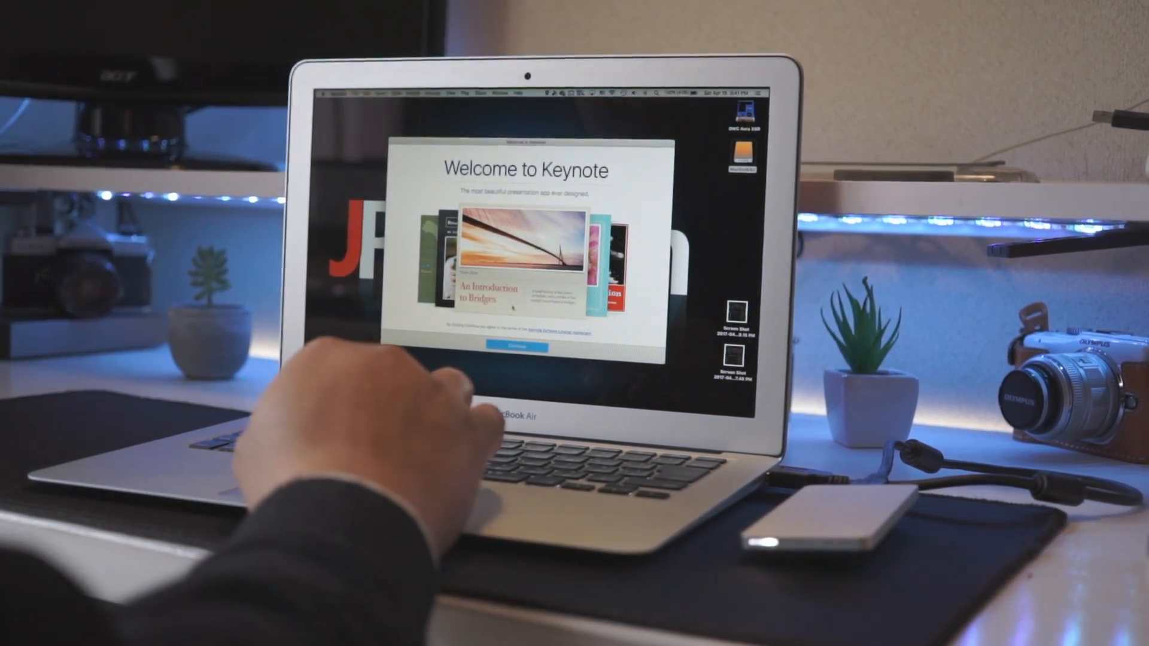
pyautogui.click(516, 346)
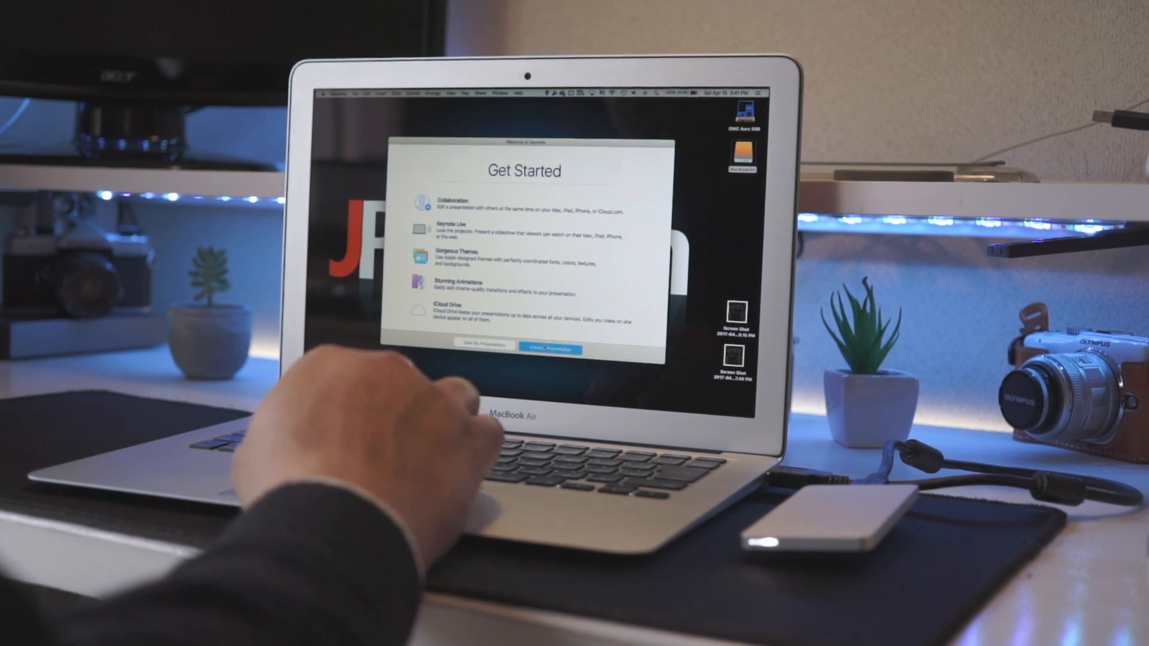
# Dismiss Keynote's introduction and show the 480GB Aura SSD page's photo gallery.
pyautogui.click(551, 348)
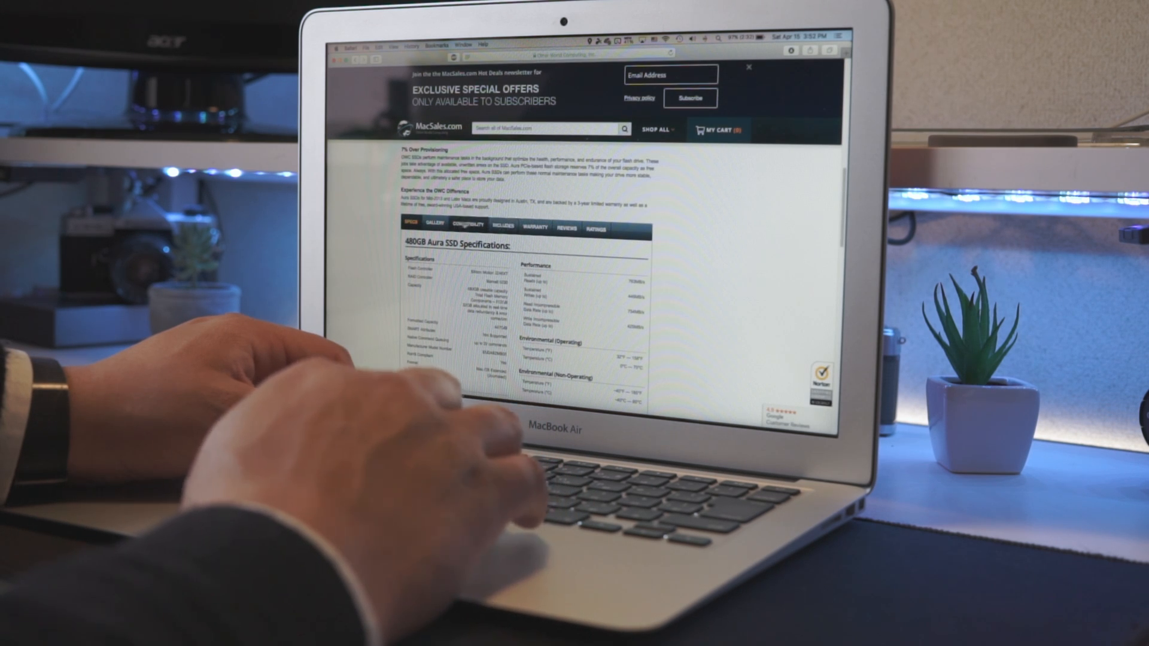
pyautogui.click(435, 225)
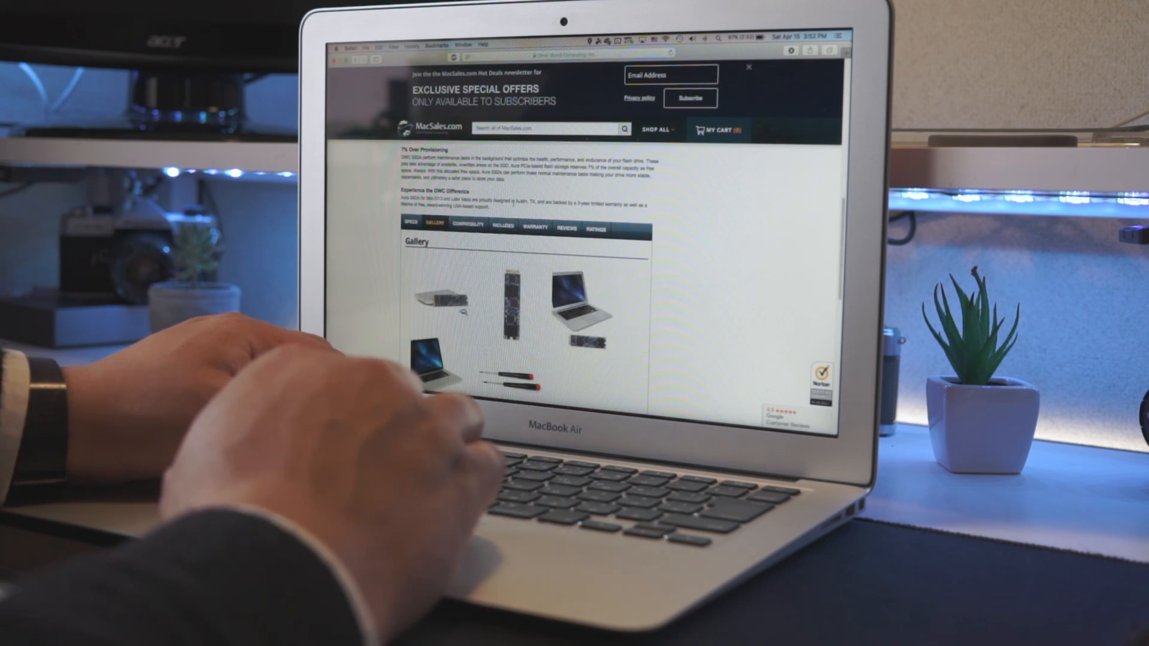